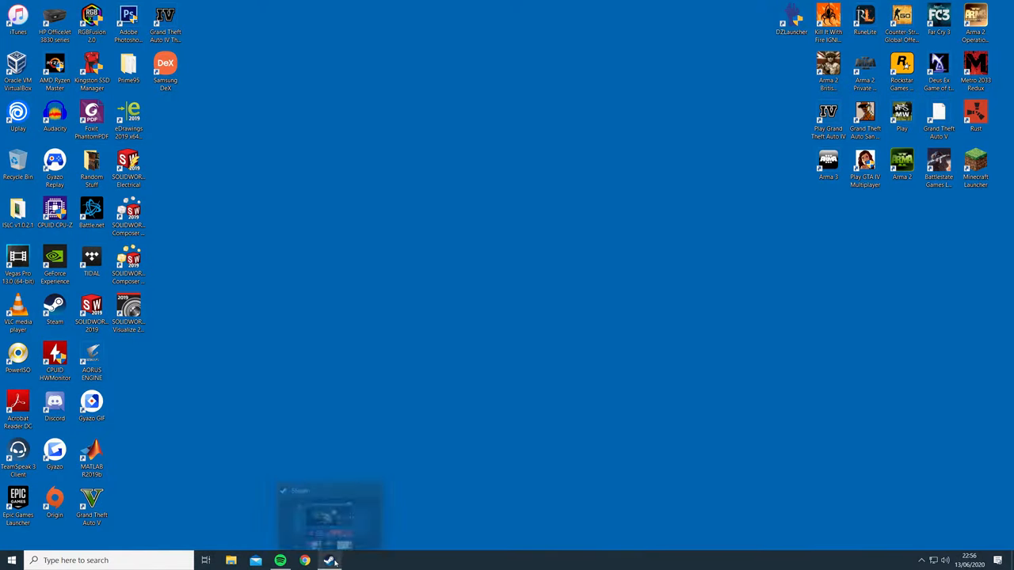
Step: In Steam's library, browse Grand Theft Auto V's local game files
{"action": "left_click", "coordinate": [328, 560]}
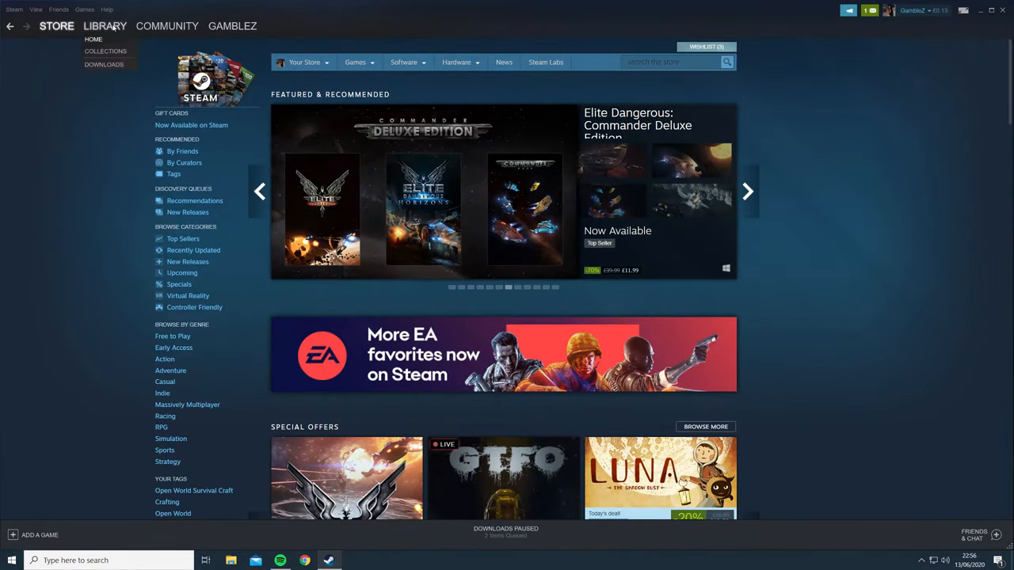
{"action": "left_click", "coordinate": [105, 26]}
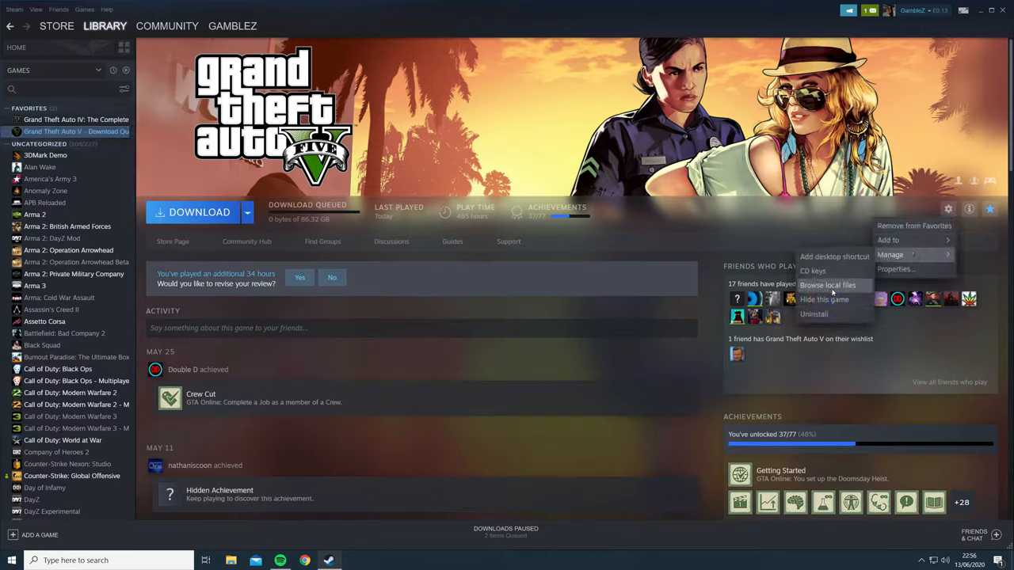
{"action": "left_click", "coordinate": [827, 284]}
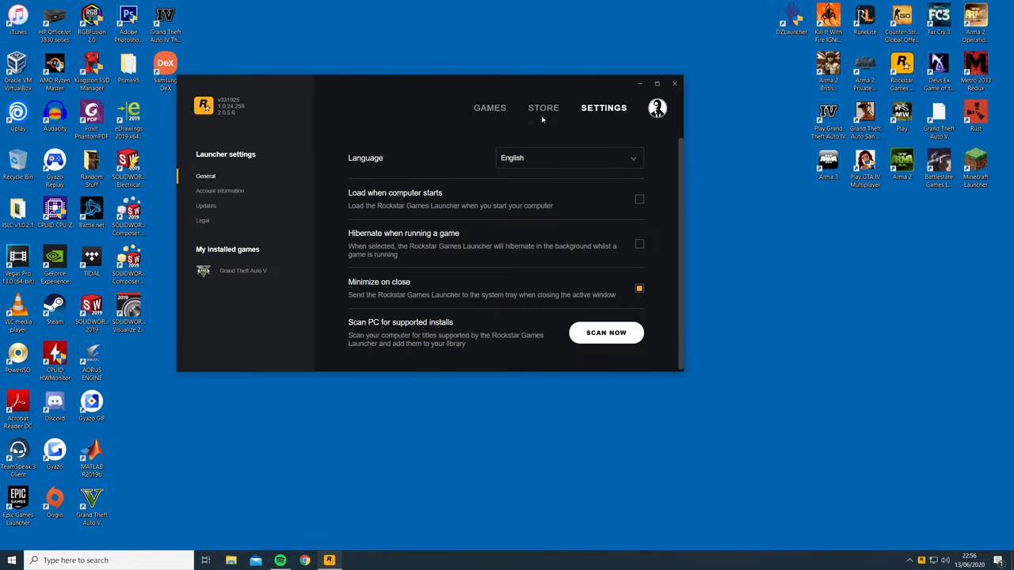
Step: Open the GTA V installation folder from Rockstar Launcher settings and move its window aside
{"action": "left_click", "coordinate": [243, 270]}
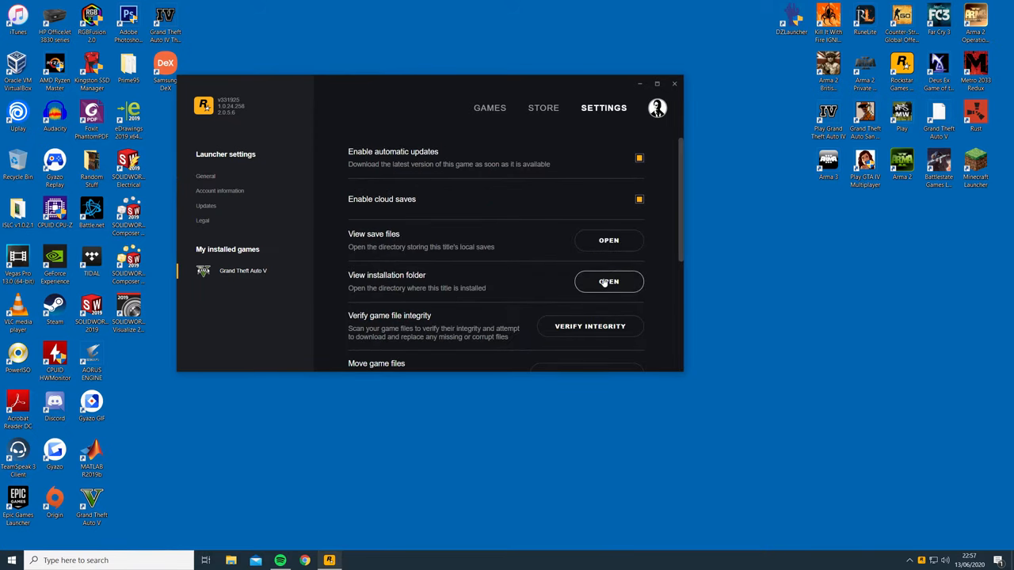
{"action": "left_click", "coordinate": [608, 281]}
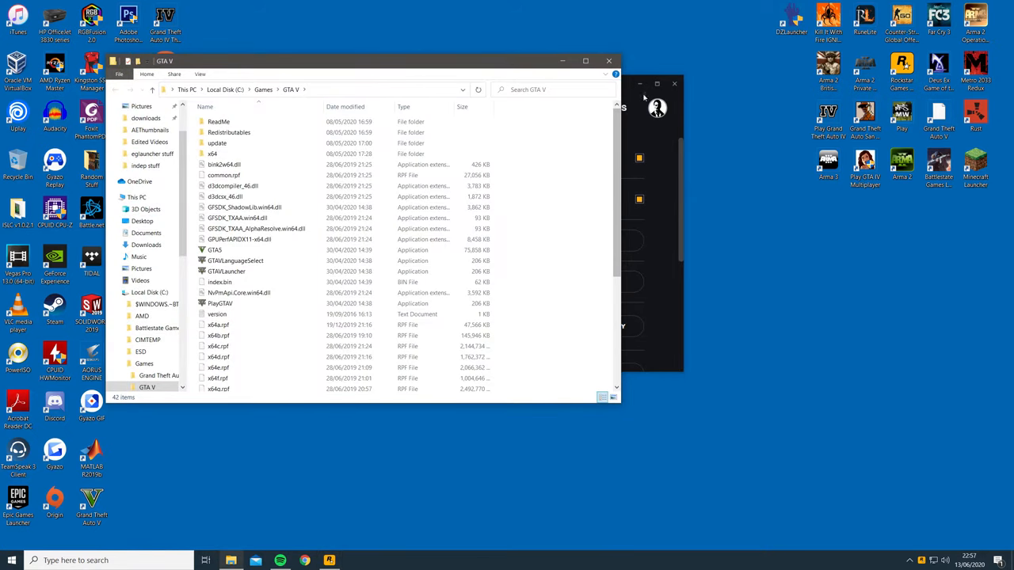
{"action": "left_click_drag", "start_coordinate": [356, 61], "coordinate": [277, 78]}
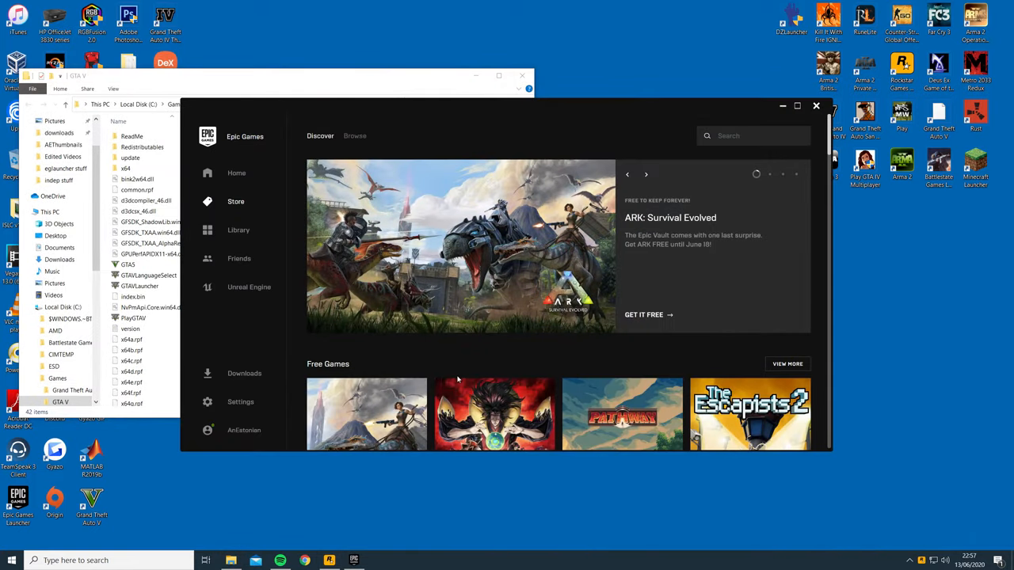
{"action": "mouse_move", "coordinate": [260, 334]}
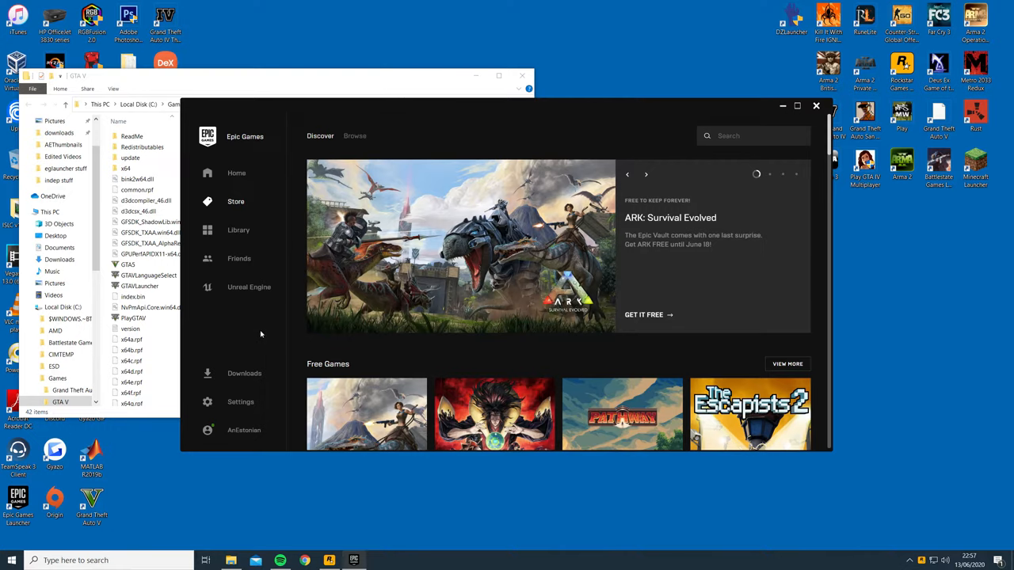
Step: Open the Epic Games Launcher Library listing Grand Theft Auto V
{"action": "left_click", "coordinate": [239, 230]}
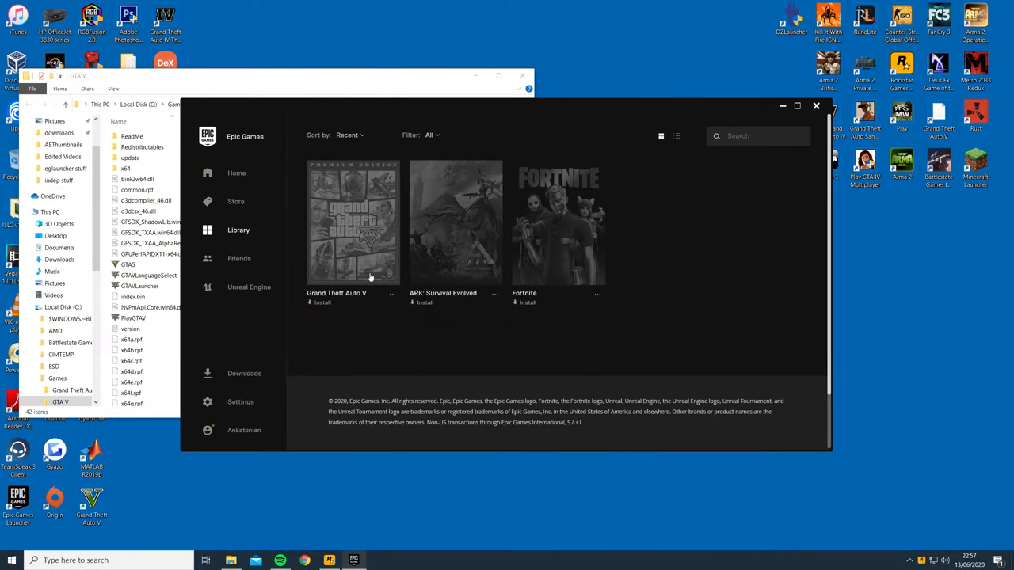
Step: Install Grand Theft Auto V to Terabyte Drive (D:), creating D:\GTAV
{"action": "left_click", "coordinate": [322, 302]}
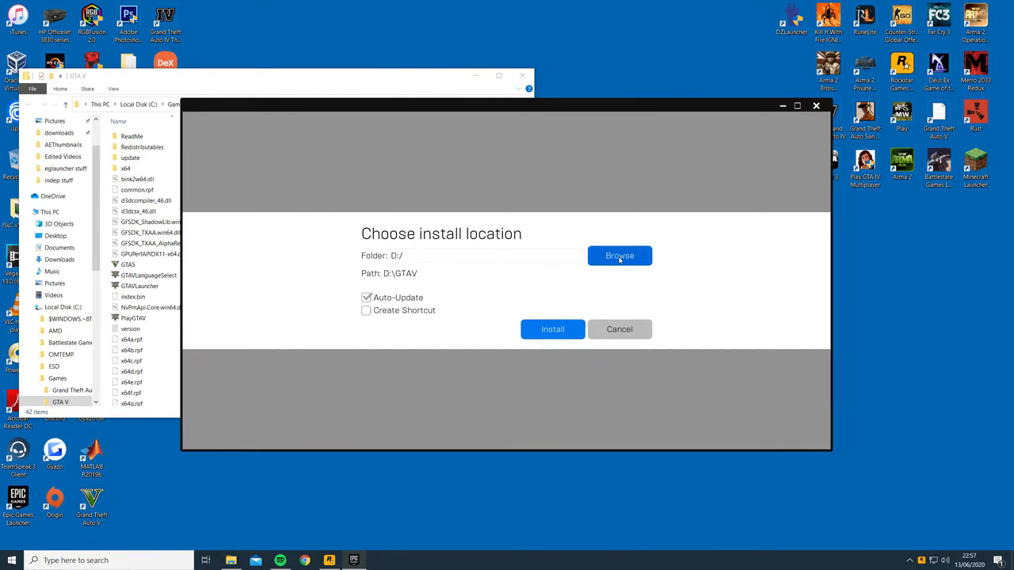
{"action": "left_click", "coordinate": [619, 255]}
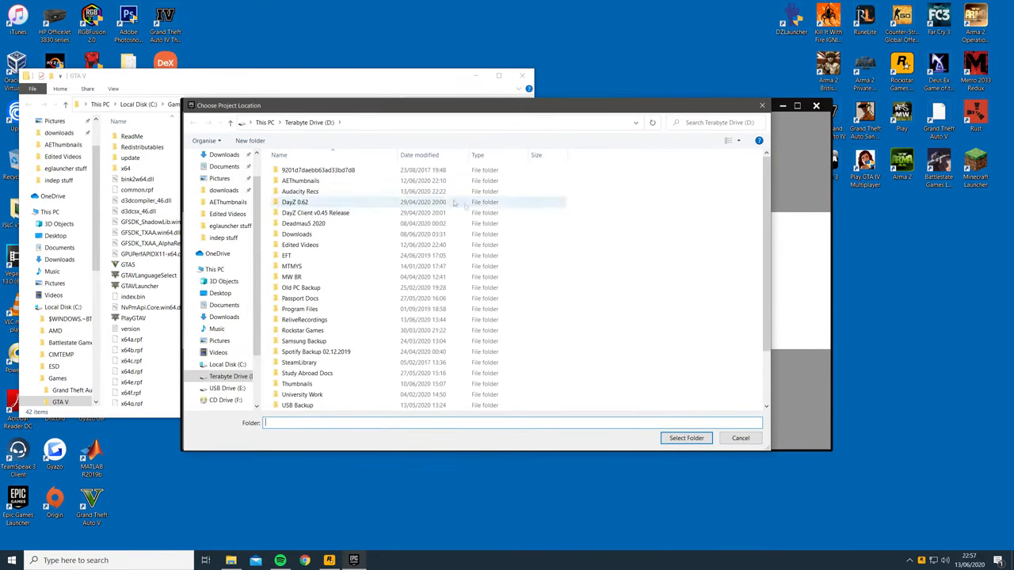
{"action": "left_click", "coordinate": [227, 364]}
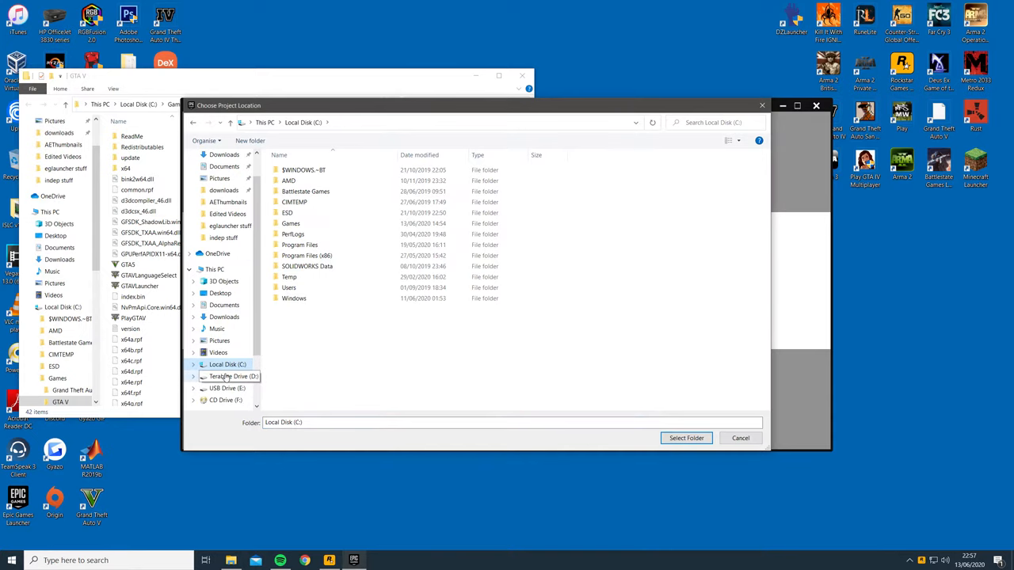
{"action": "left_click", "coordinate": [231, 376]}
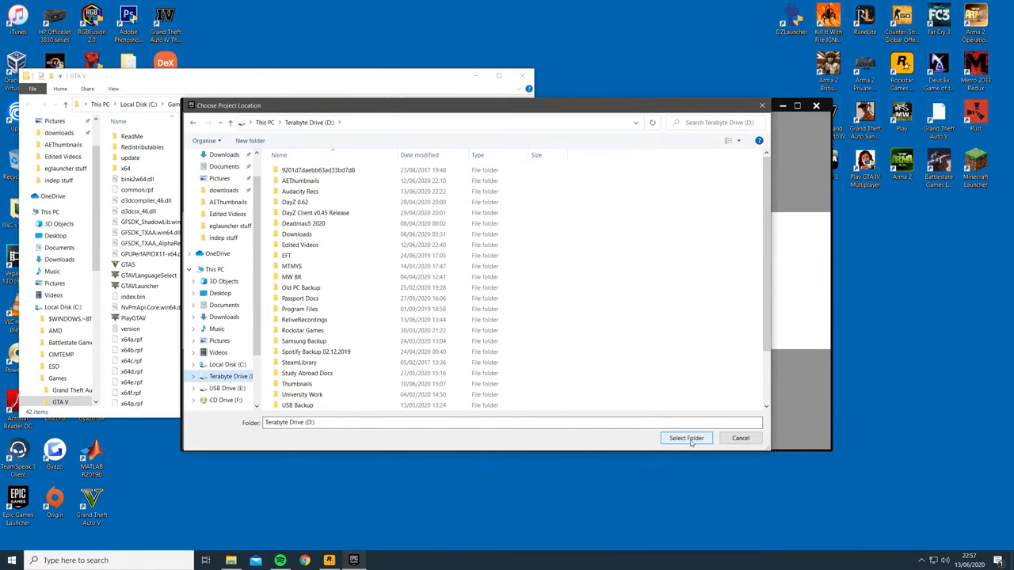
{"action": "left_click", "coordinate": [686, 438]}
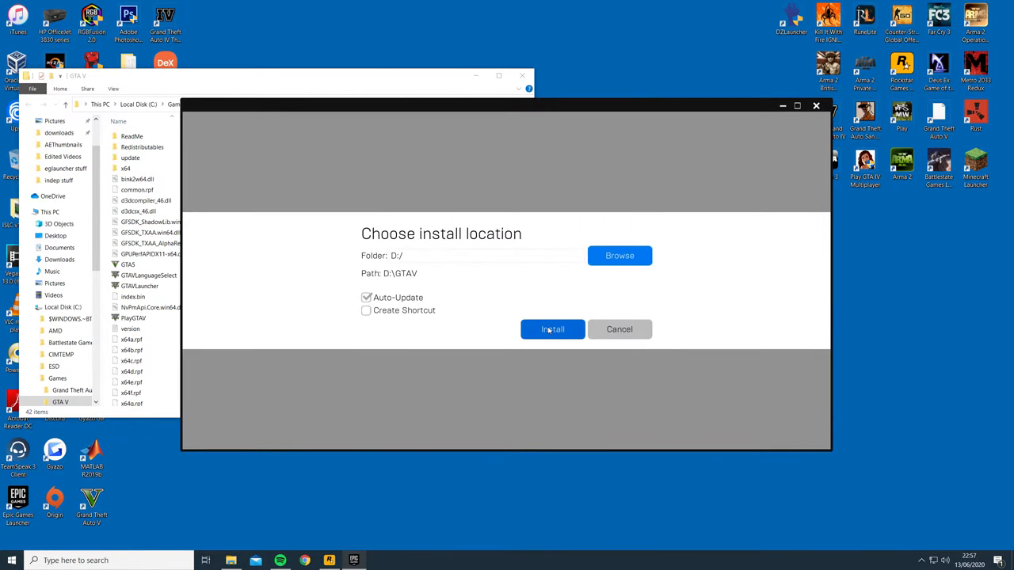
{"action": "left_click", "coordinate": [552, 329]}
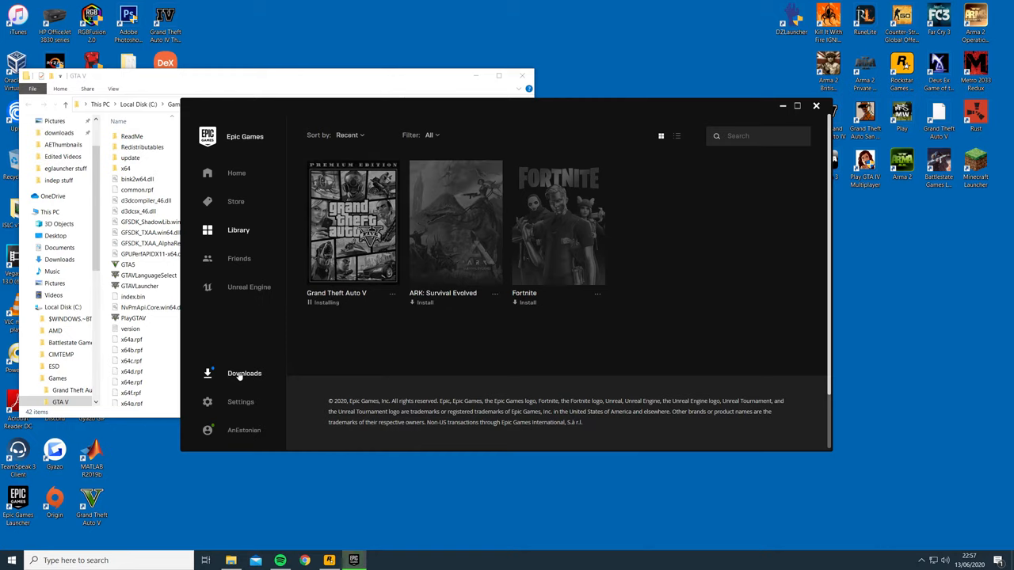
Step: Pause the Grand Theft Auto V download from the Downloads page
{"action": "left_click", "coordinate": [244, 373]}
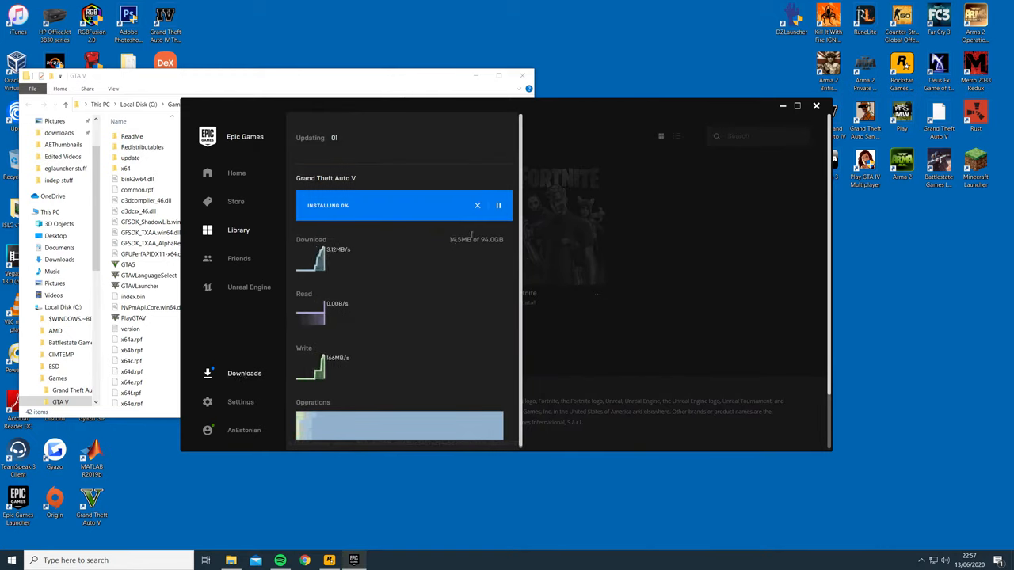
{"action": "left_click", "coordinate": [498, 205]}
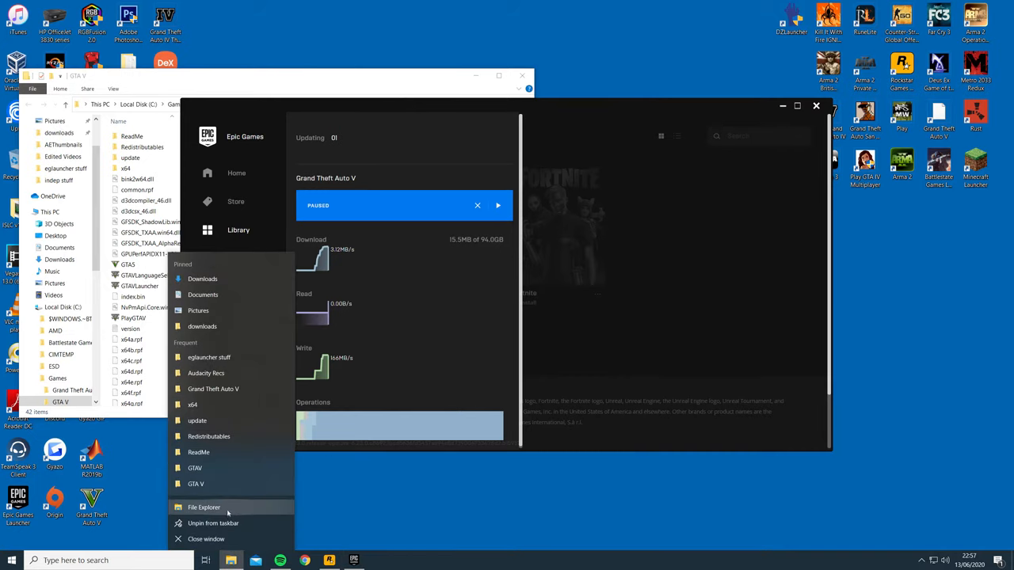
Step: Open a second Explorer window on D:\GTAV and select all 42 GTA V files
{"action": "left_click", "coordinate": [204, 507]}
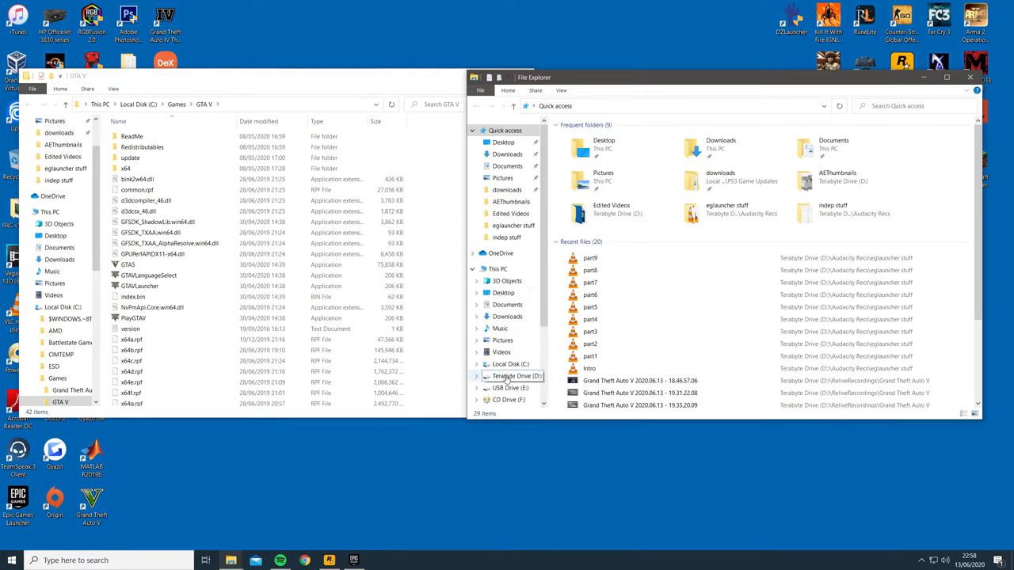
{"action": "left_click", "coordinate": [516, 375]}
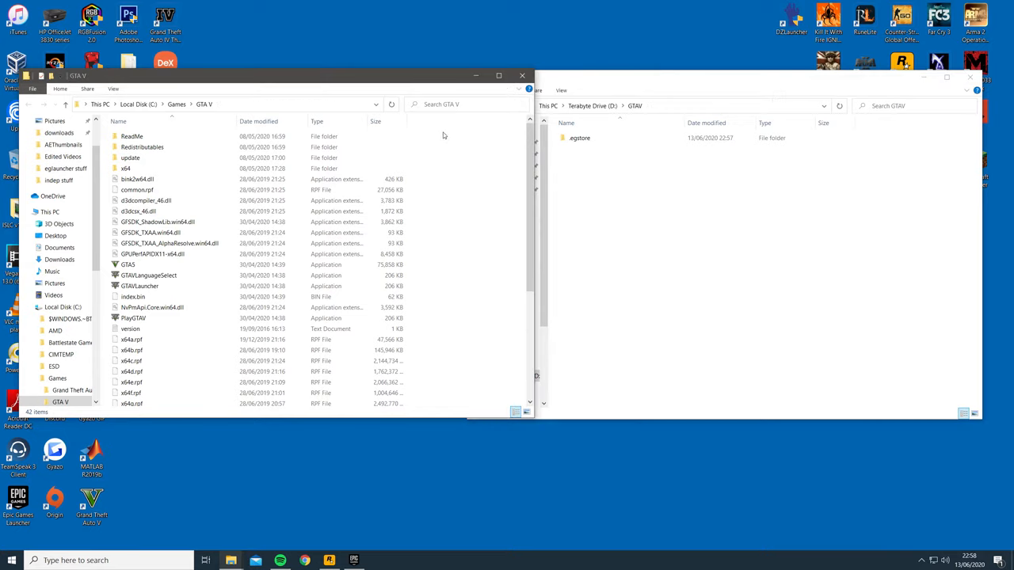
{"action": "key", "text": "ctrl+a"}
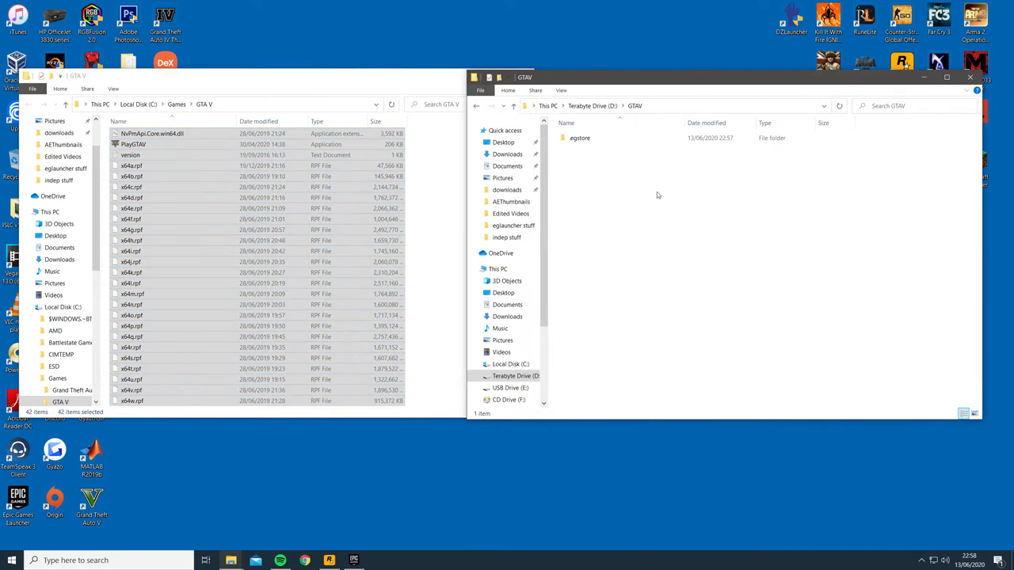
{"action": "mouse_move", "coordinate": [694, 264]}
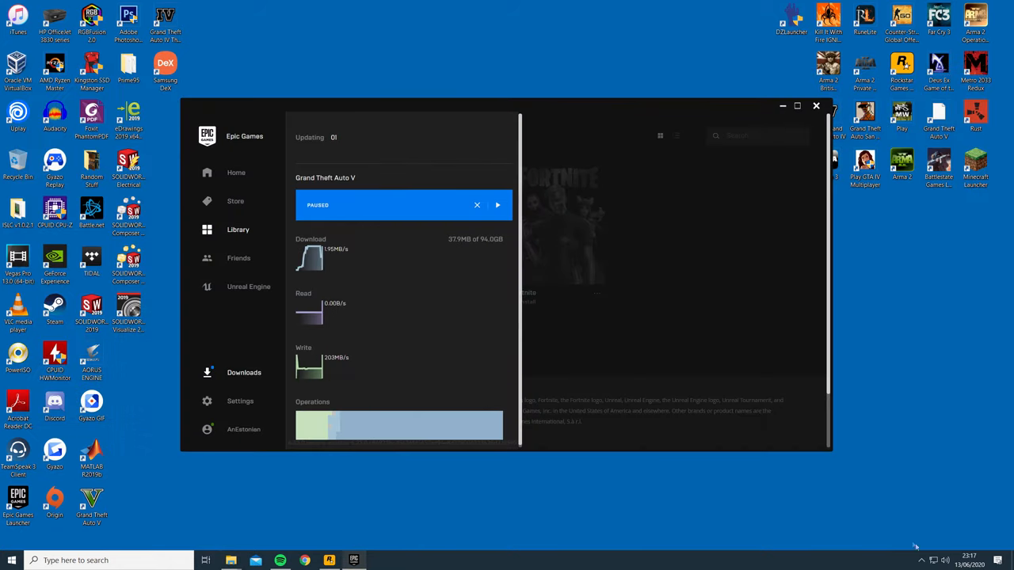
Step: Exit the Epic Games Launcher from its system tray icon and confirm
{"action": "left_click", "coordinate": [923, 560]}
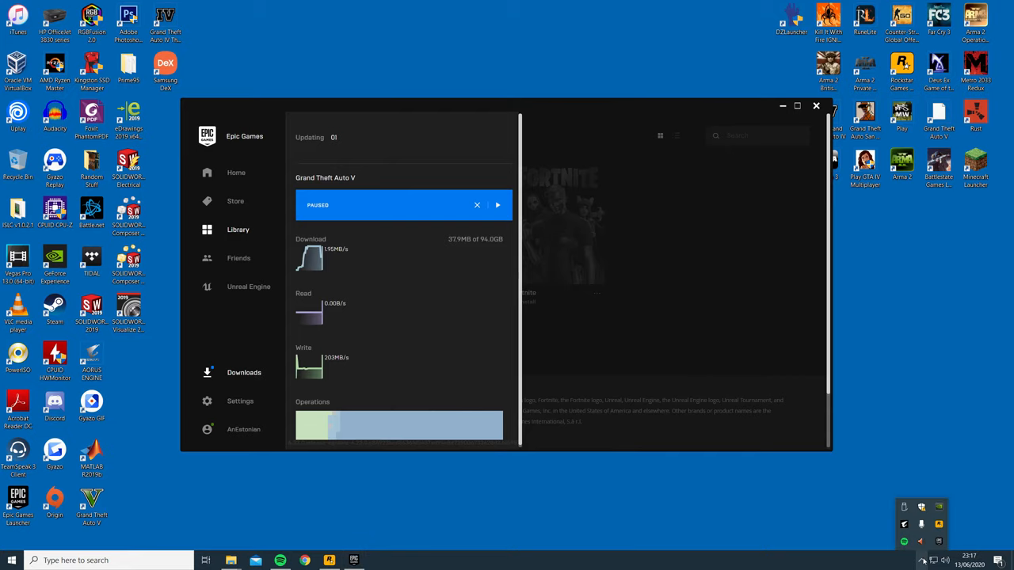
{"action": "right_click", "coordinate": [921, 524]}
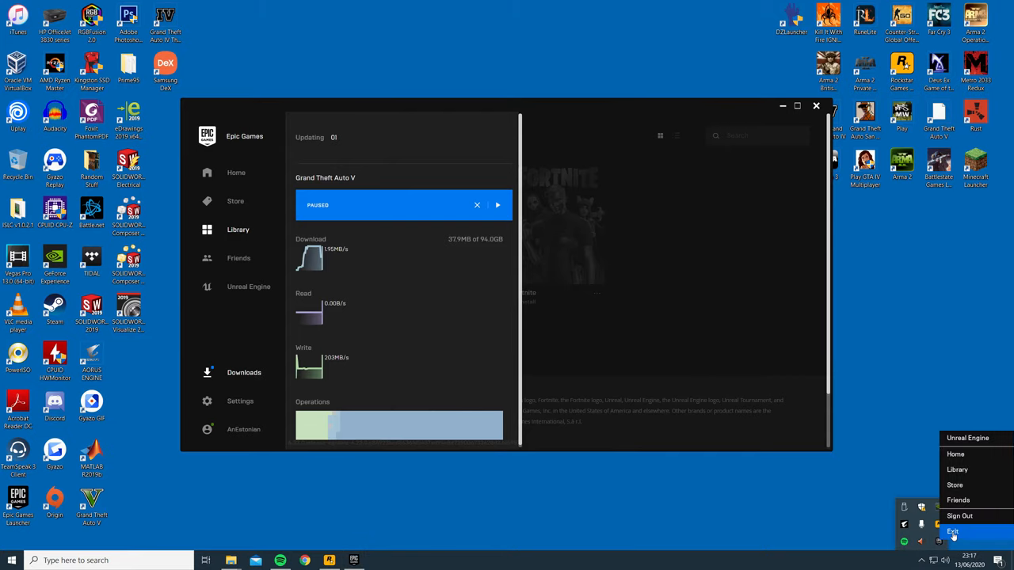
{"action": "left_click", "coordinate": [953, 531]}
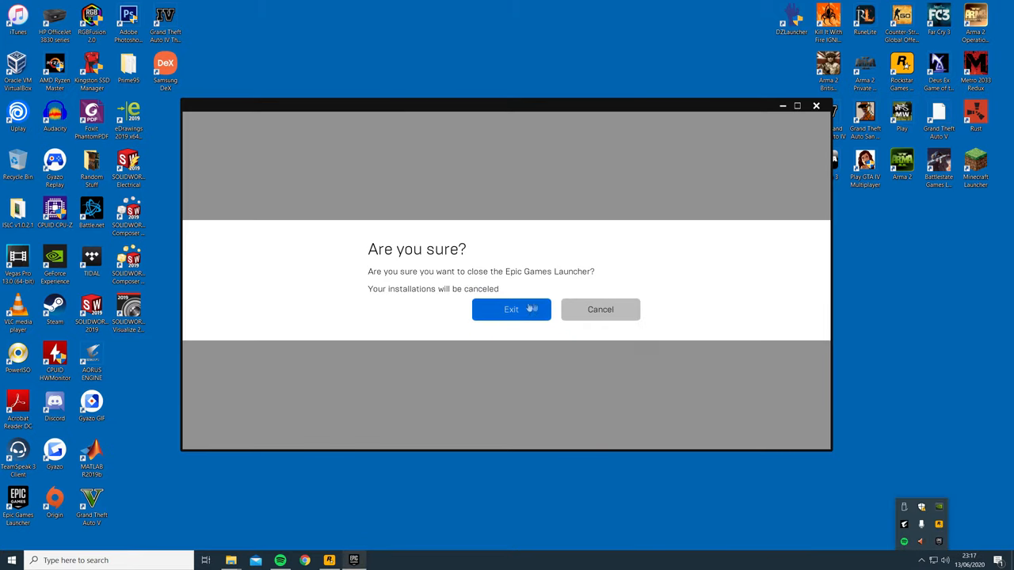
{"action": "left_click", "coordinate": [511, 309]}
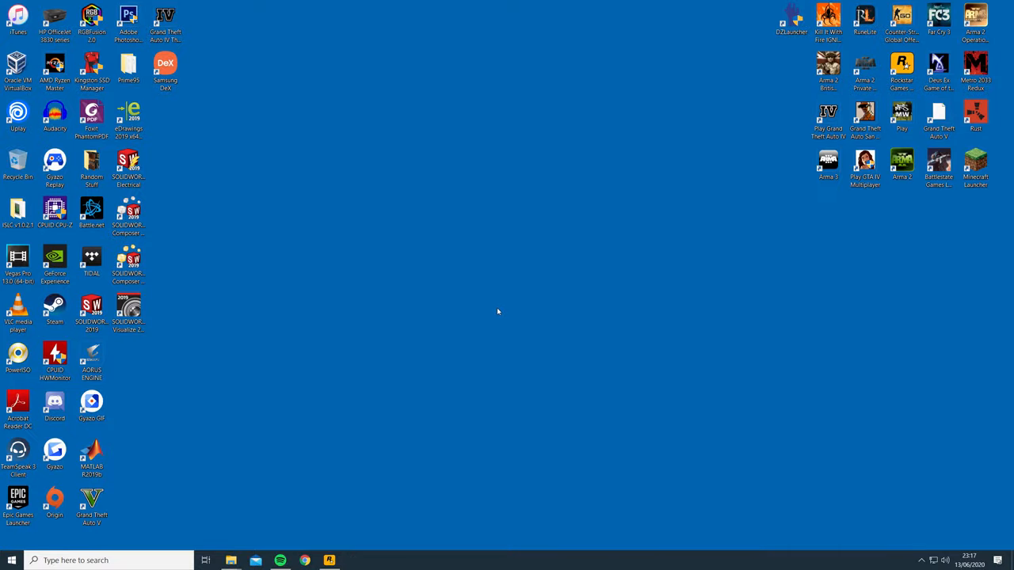